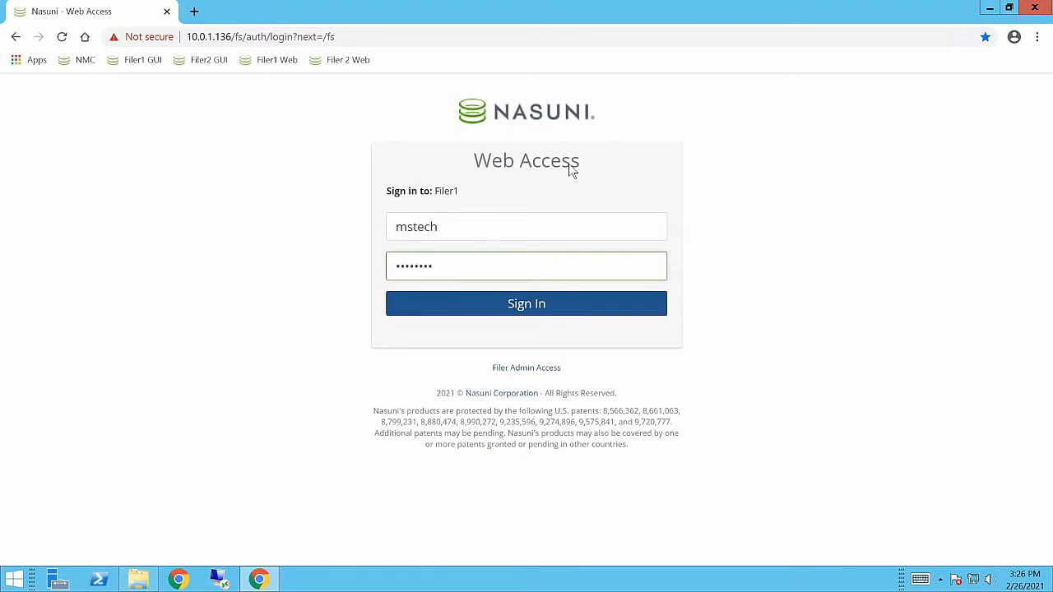
pyautogui.moveTo(591, 116)
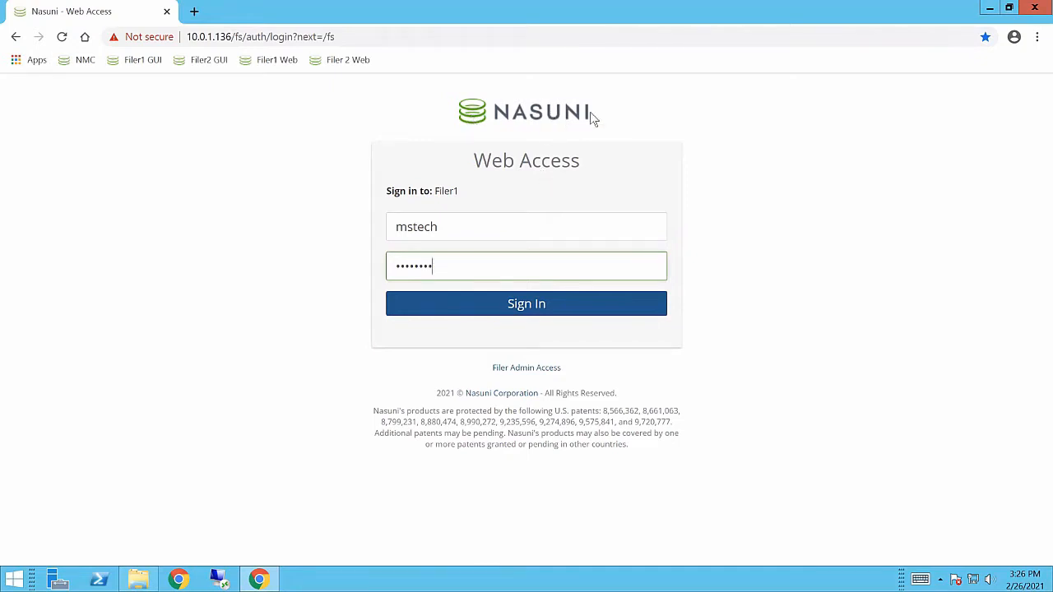
# Sign in to Filer1 Web Access as mstech with the entered credentials
pyautogui.click(526, 304)
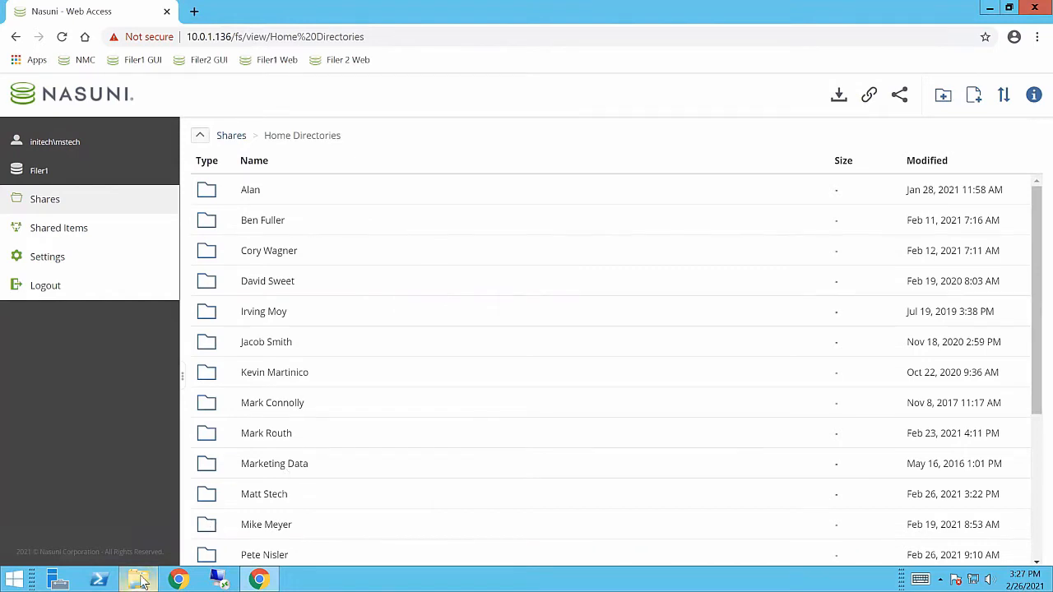
# Open File Explorer on the mapped Home Directories (Y:) drive
pyautogui.click(138, 580)
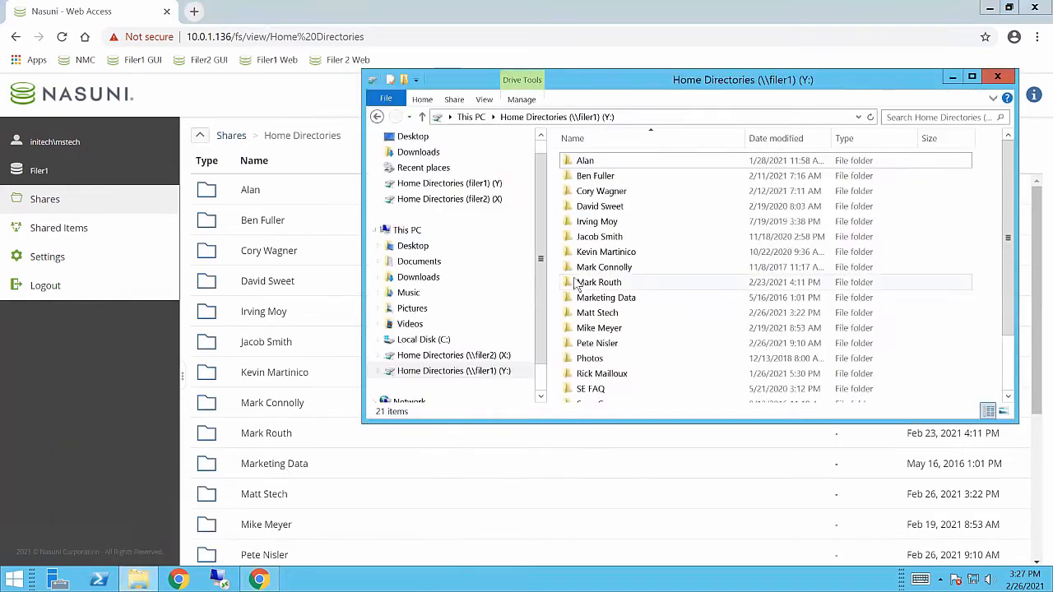
# Open the Matt Stech home folder to add a new Word document
pyautogui.click(597, 312)
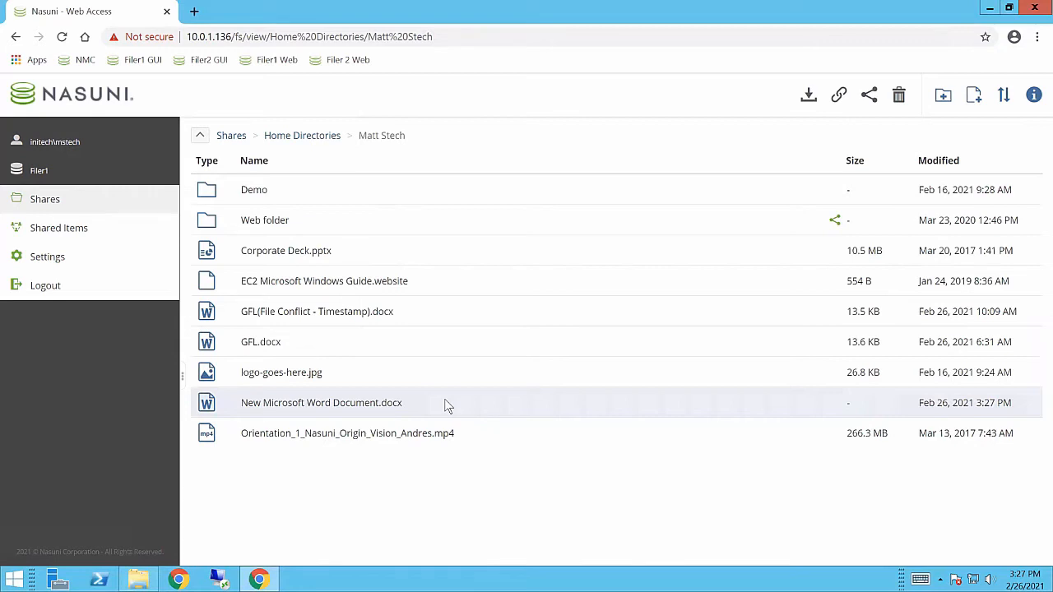
pyautogui.click(868, 95)
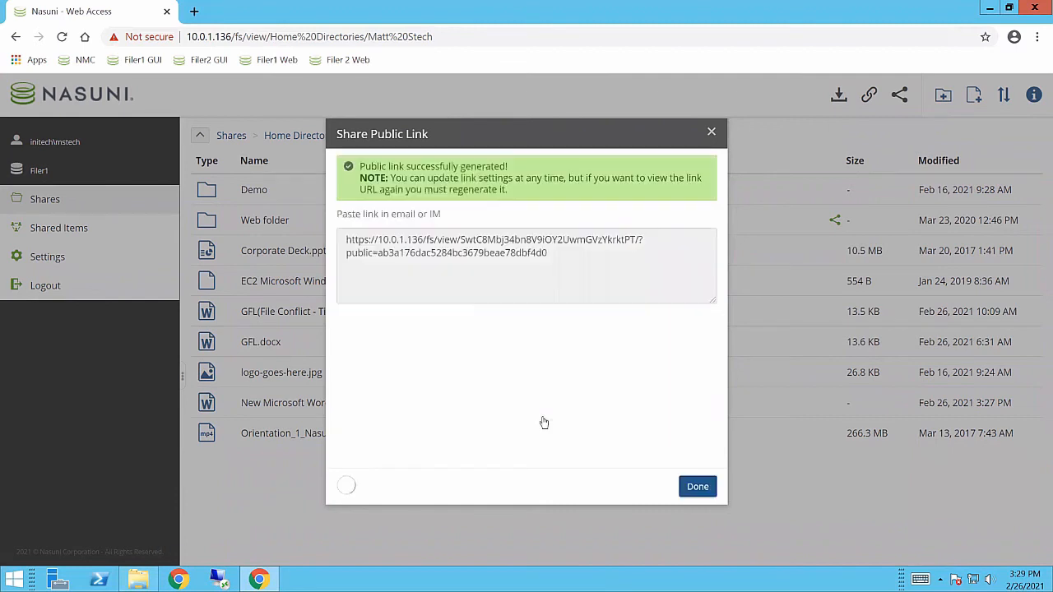
pyautogui.click(697, 486)
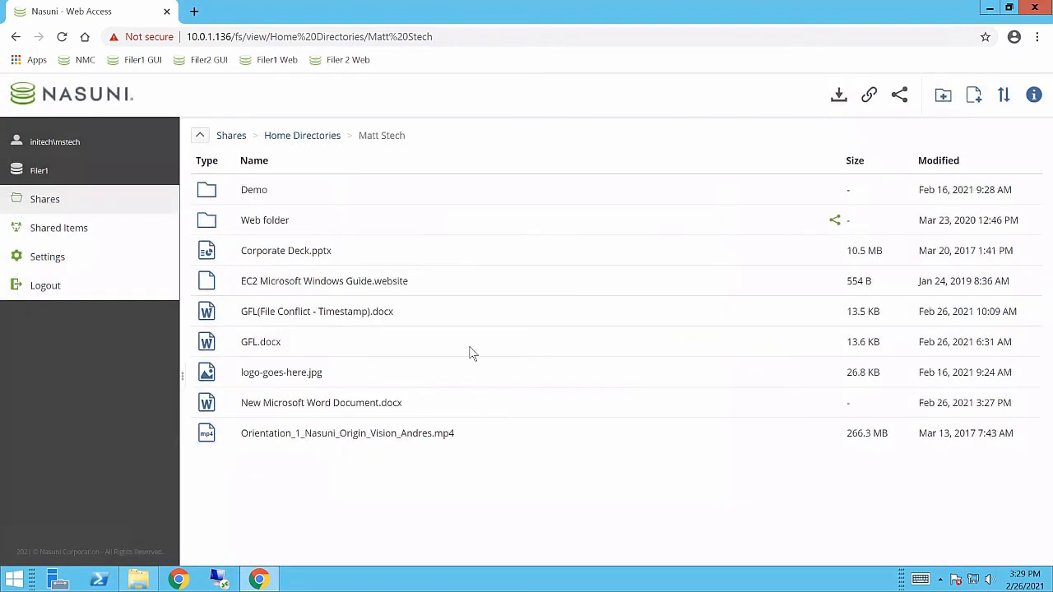